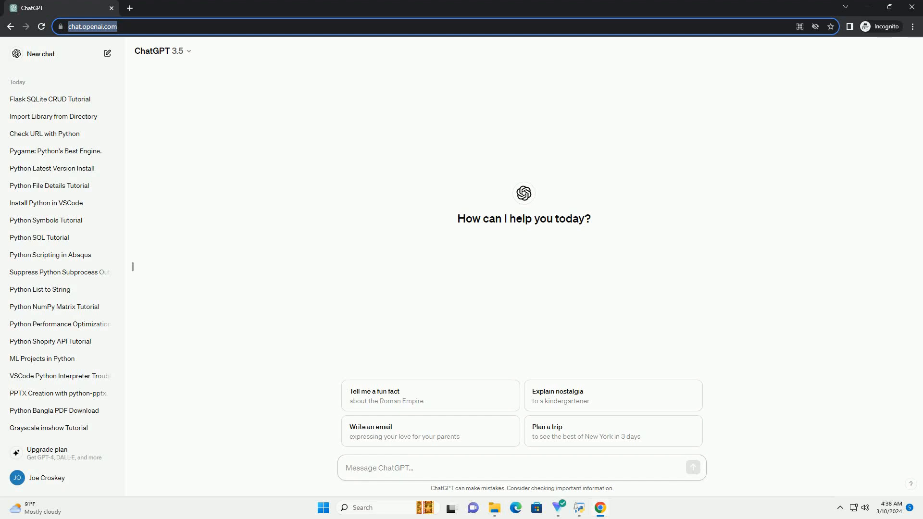
Step: Send a prompt requesting a black python Chanel bag guide with features, styling, care and example code
{"action": "left_click", "coordinate": [424, 468]}
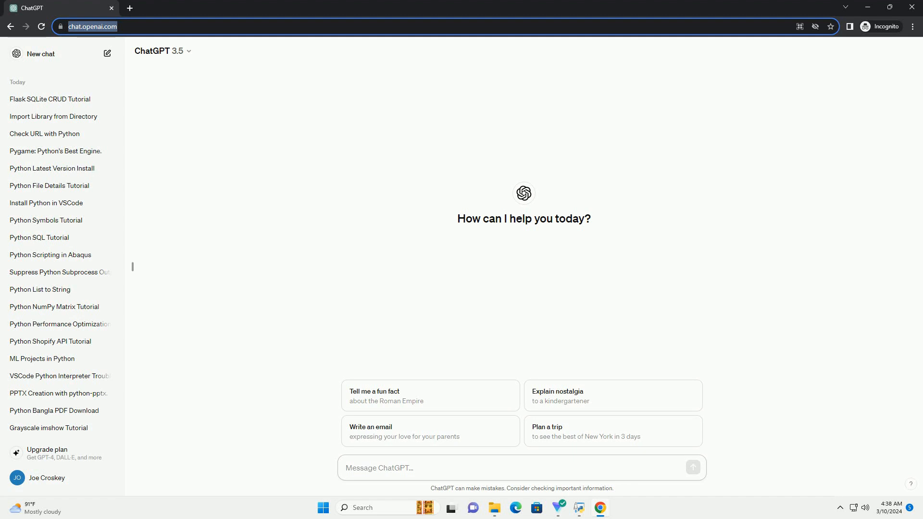
{"action": "left_click", "coordinate": [413, 467]}
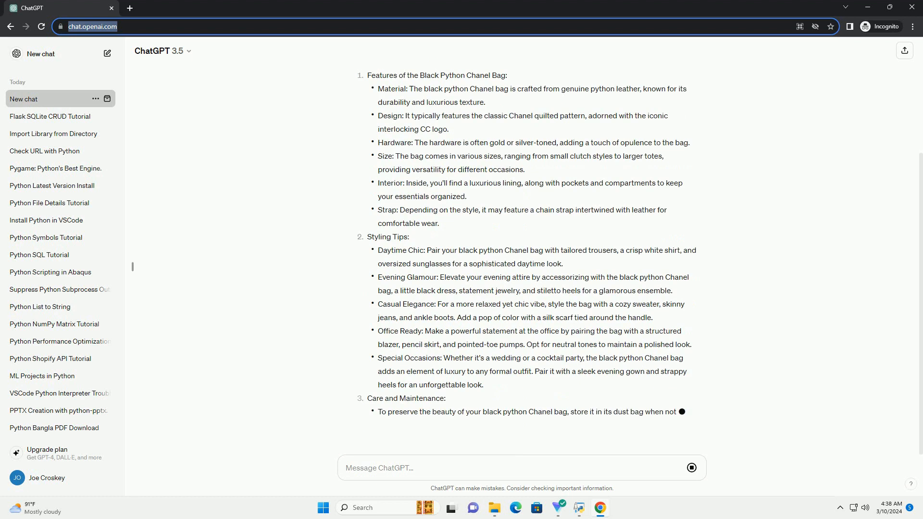
{"action": "scroll", "scroll_direction": "down", "scroll_amount": 3}
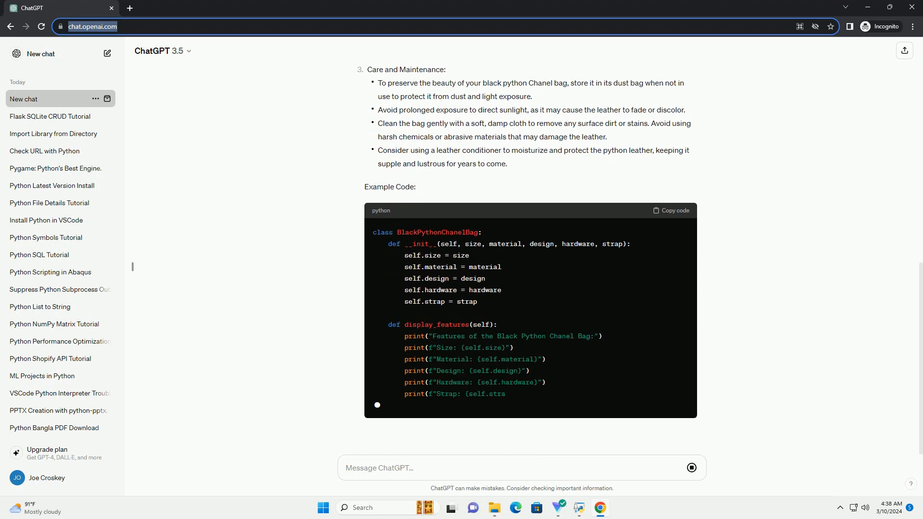
Step: Scroll through the care tips, the BlackPythonChanelBag Python class and the conclusion as they generate
{"action": "scroll", "scroll_direction": "down", "scroll_amount": 3}
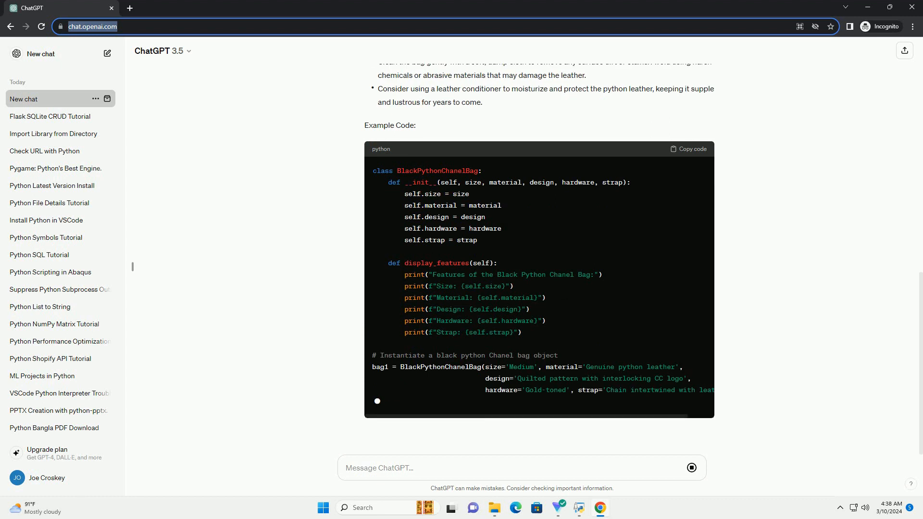
{"action": "scroll", "scroll_direction": "down", "scroll_amount": 3}
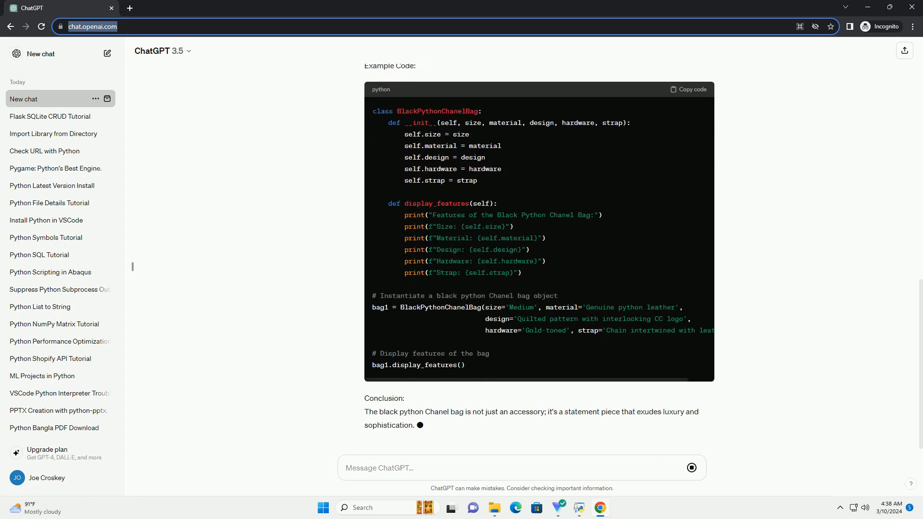